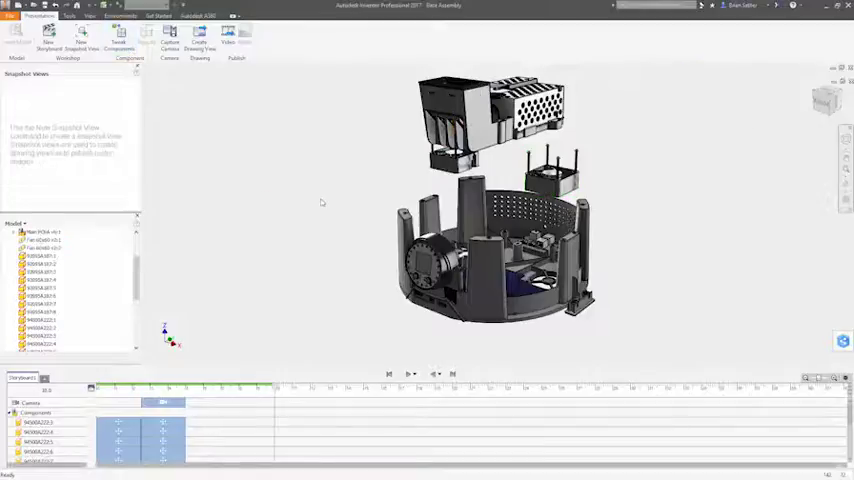
- Scroll the Model browser and select the small fastener components of the exploded assembly
scroll("down", 3)
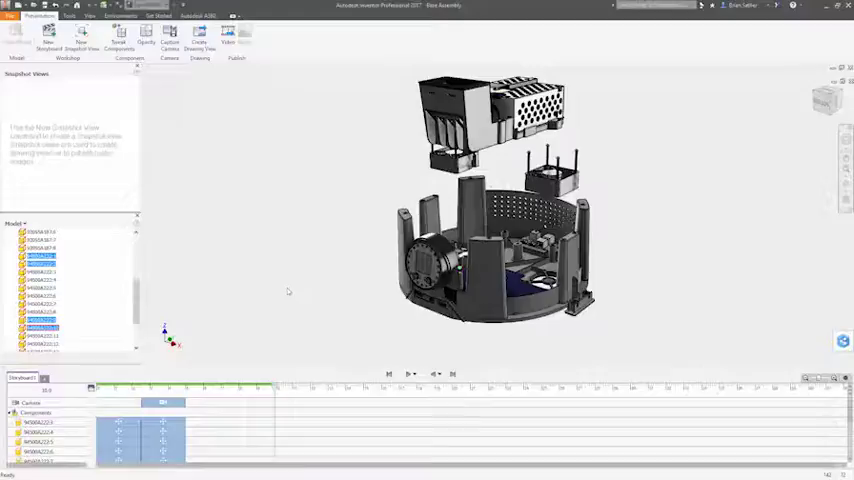
left_click(118, 44)
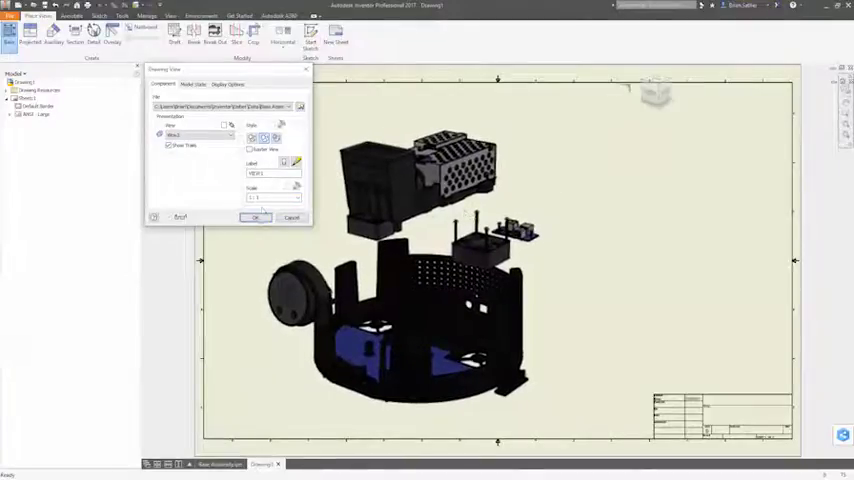
- Confirm placement of the exploded presentation as the base view on the sheet
left_click(256, 218)
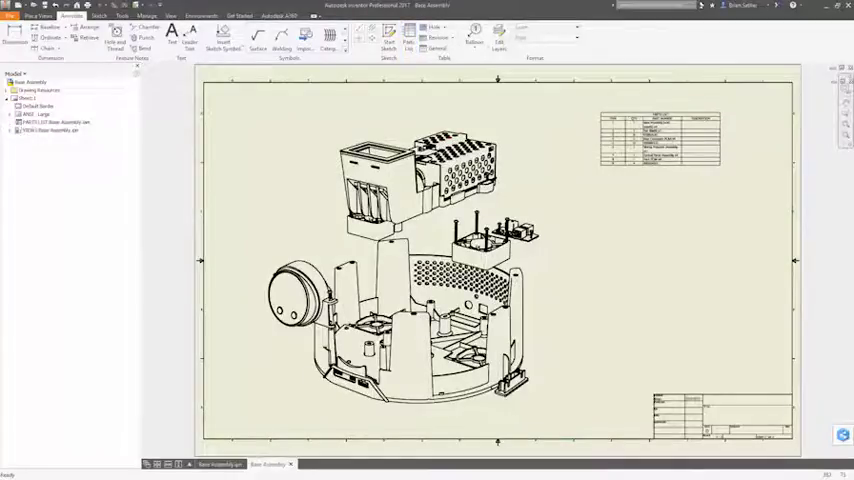
- Open the Auto Balloon settings for the exploded drawing view
left_click(480, 33)
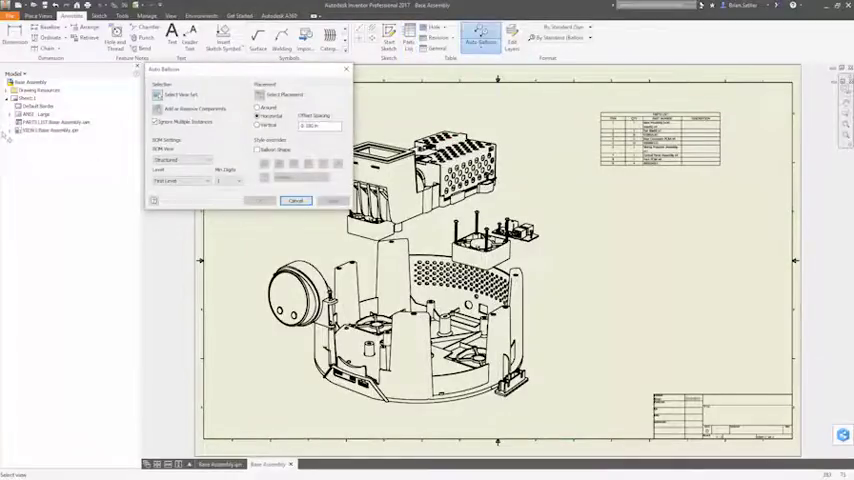